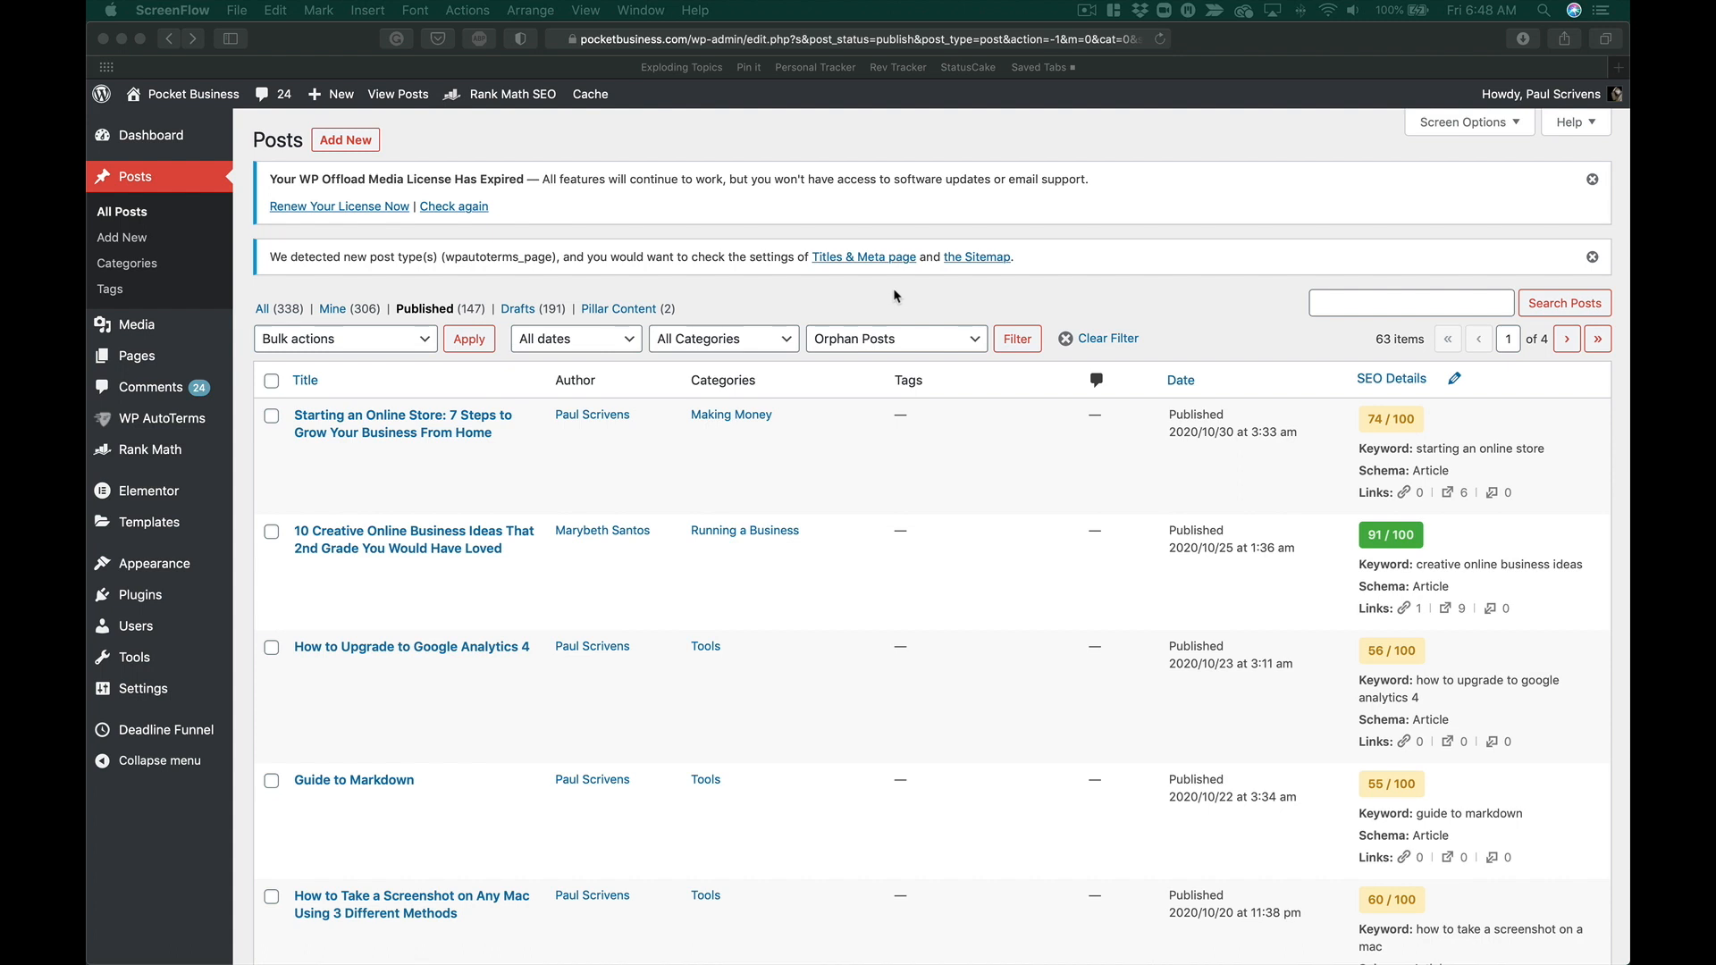
pyautogui.moveTo(218, 449)
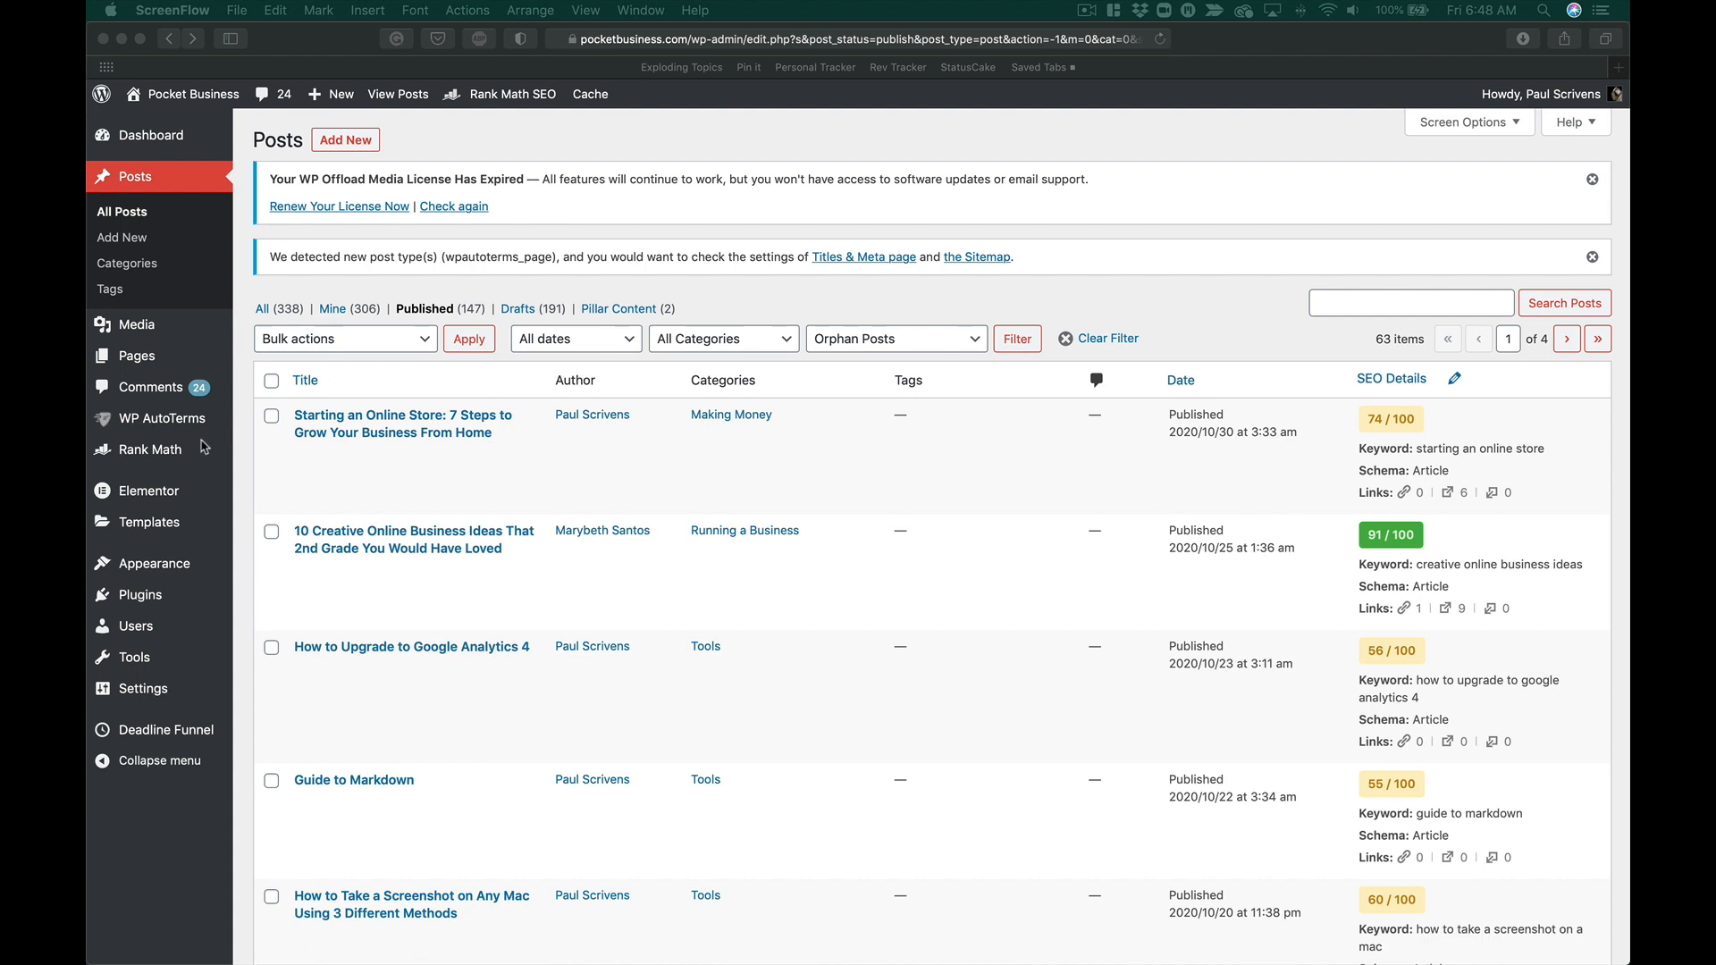
pyautogui.click(147, 449)
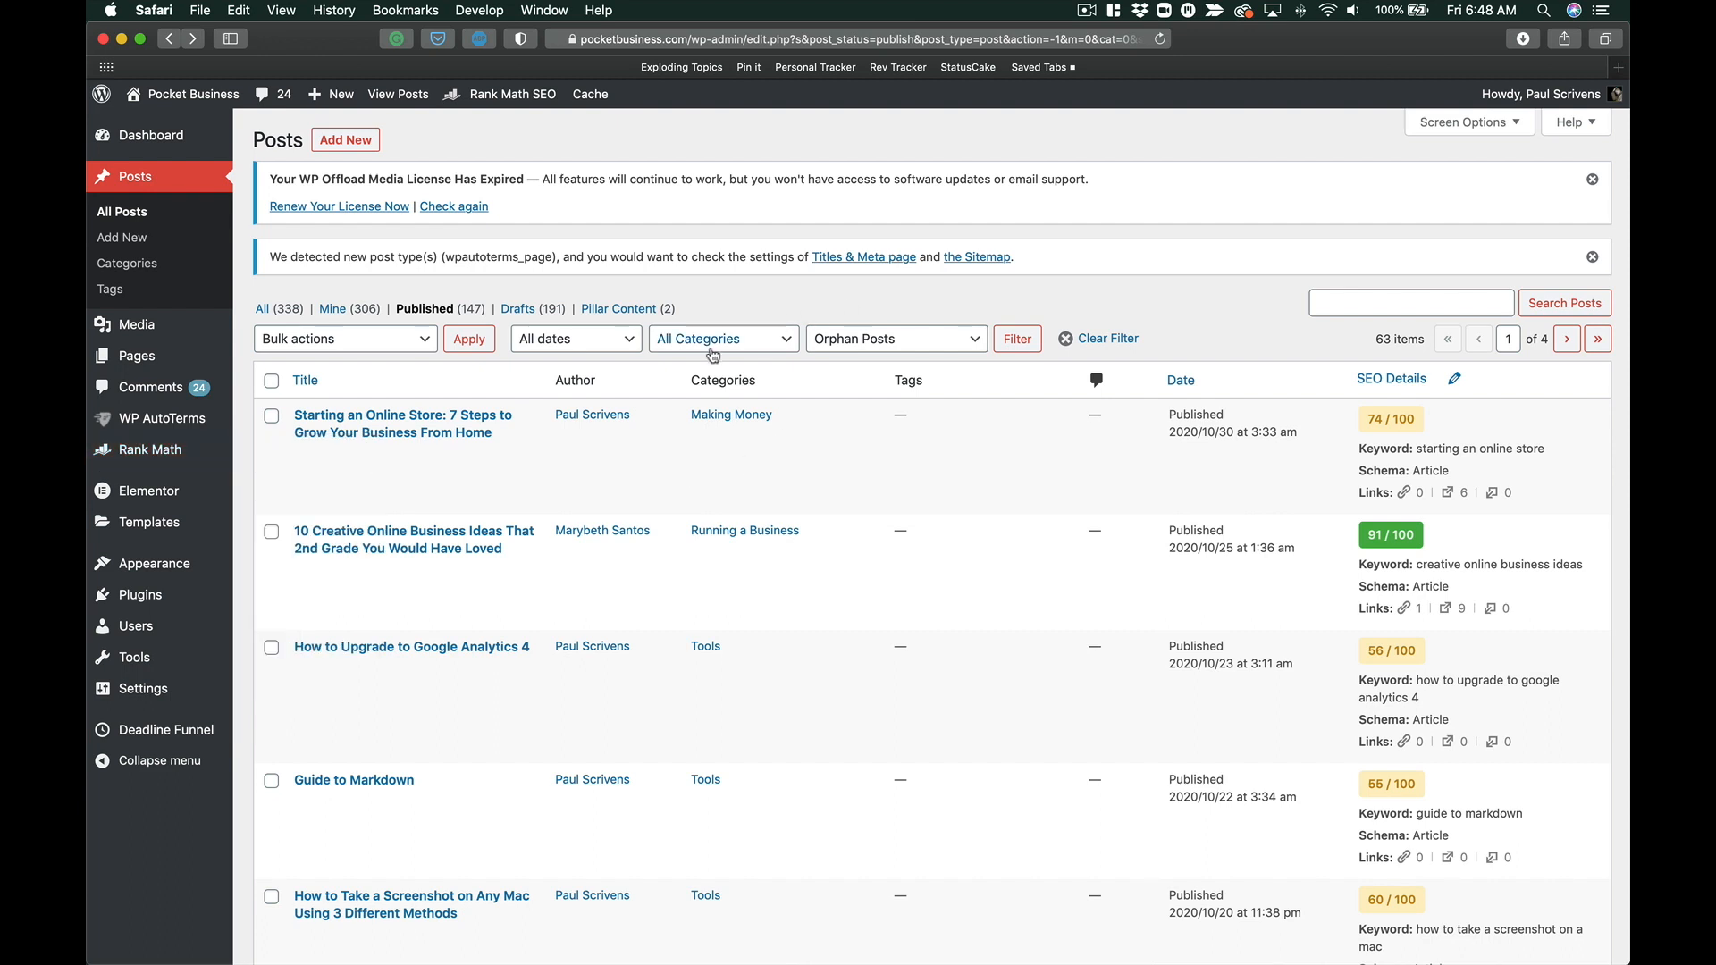
pyautogui.moveTo(976, 354)
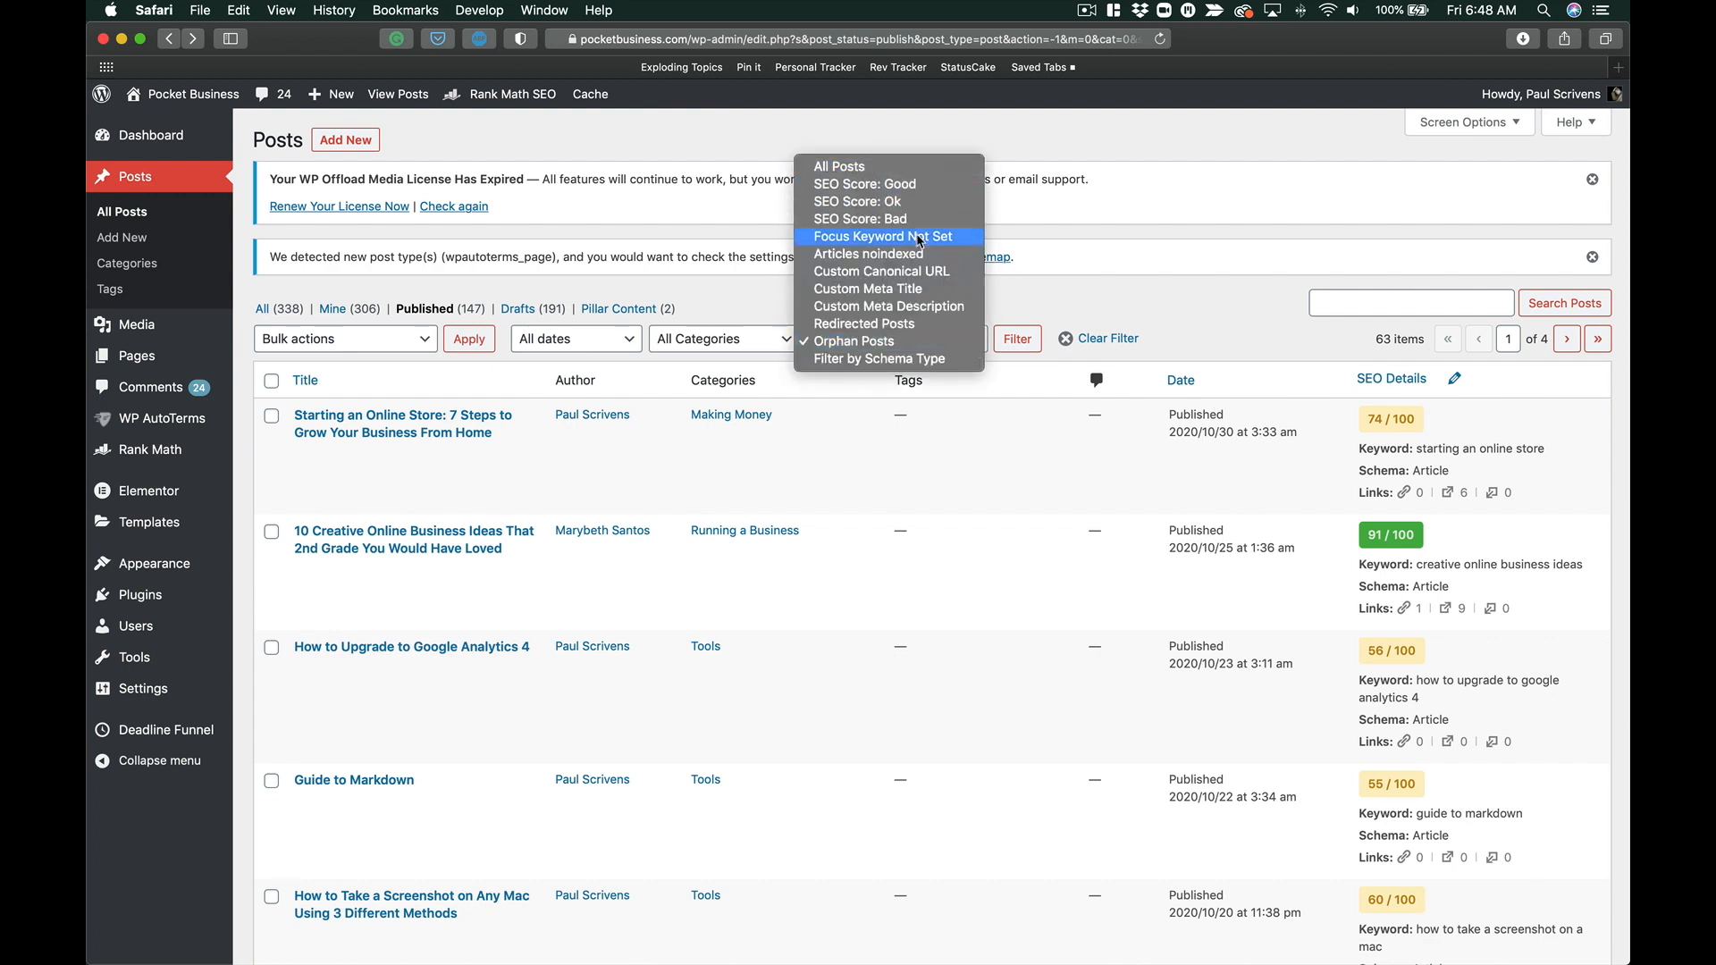
pyautogui.moveTo(930, 184)
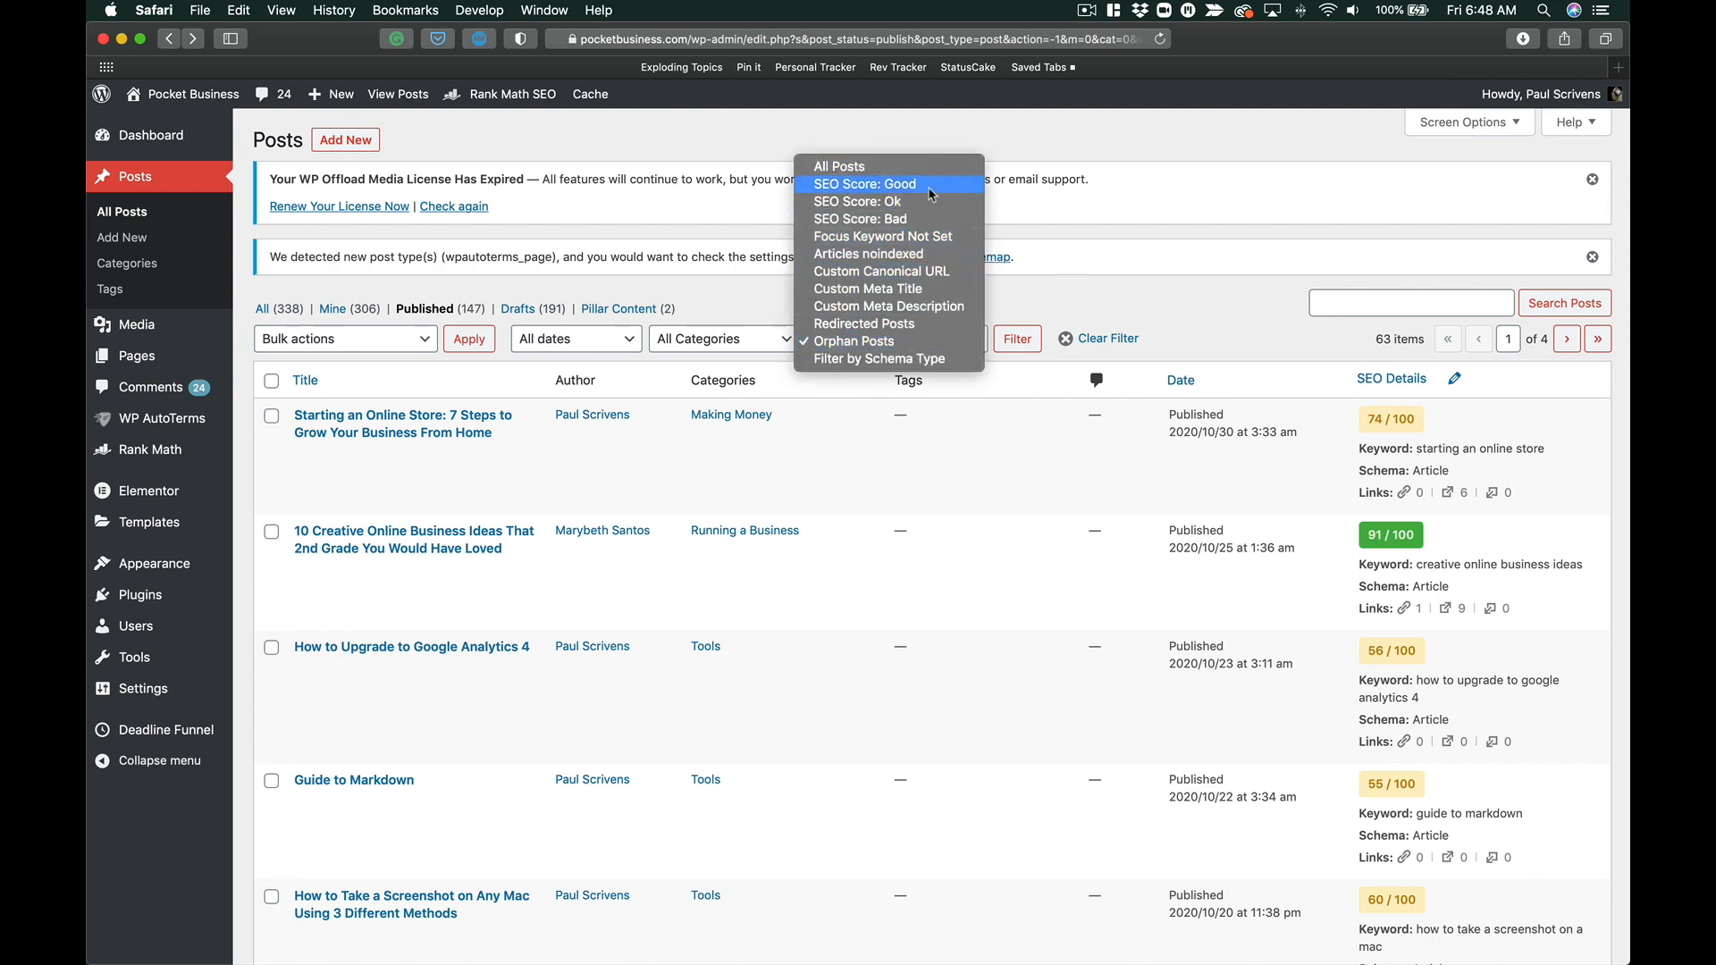
pyautogui.moveTo(928, 323)
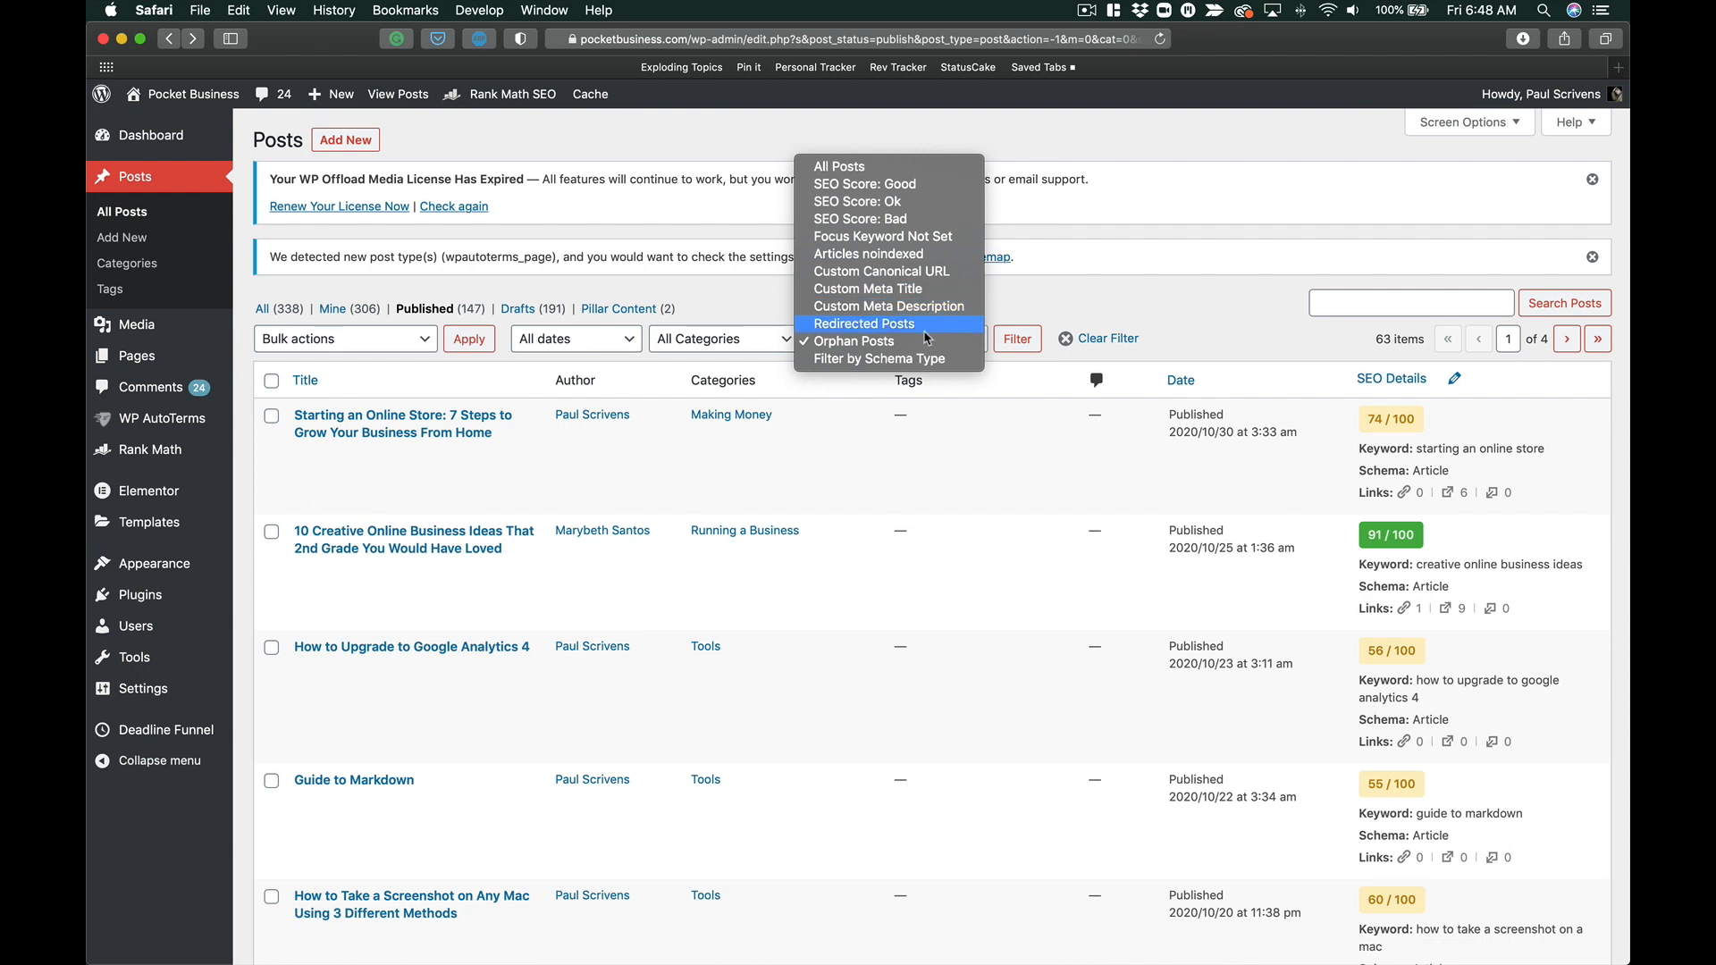
pyautogui.click(856, 339)
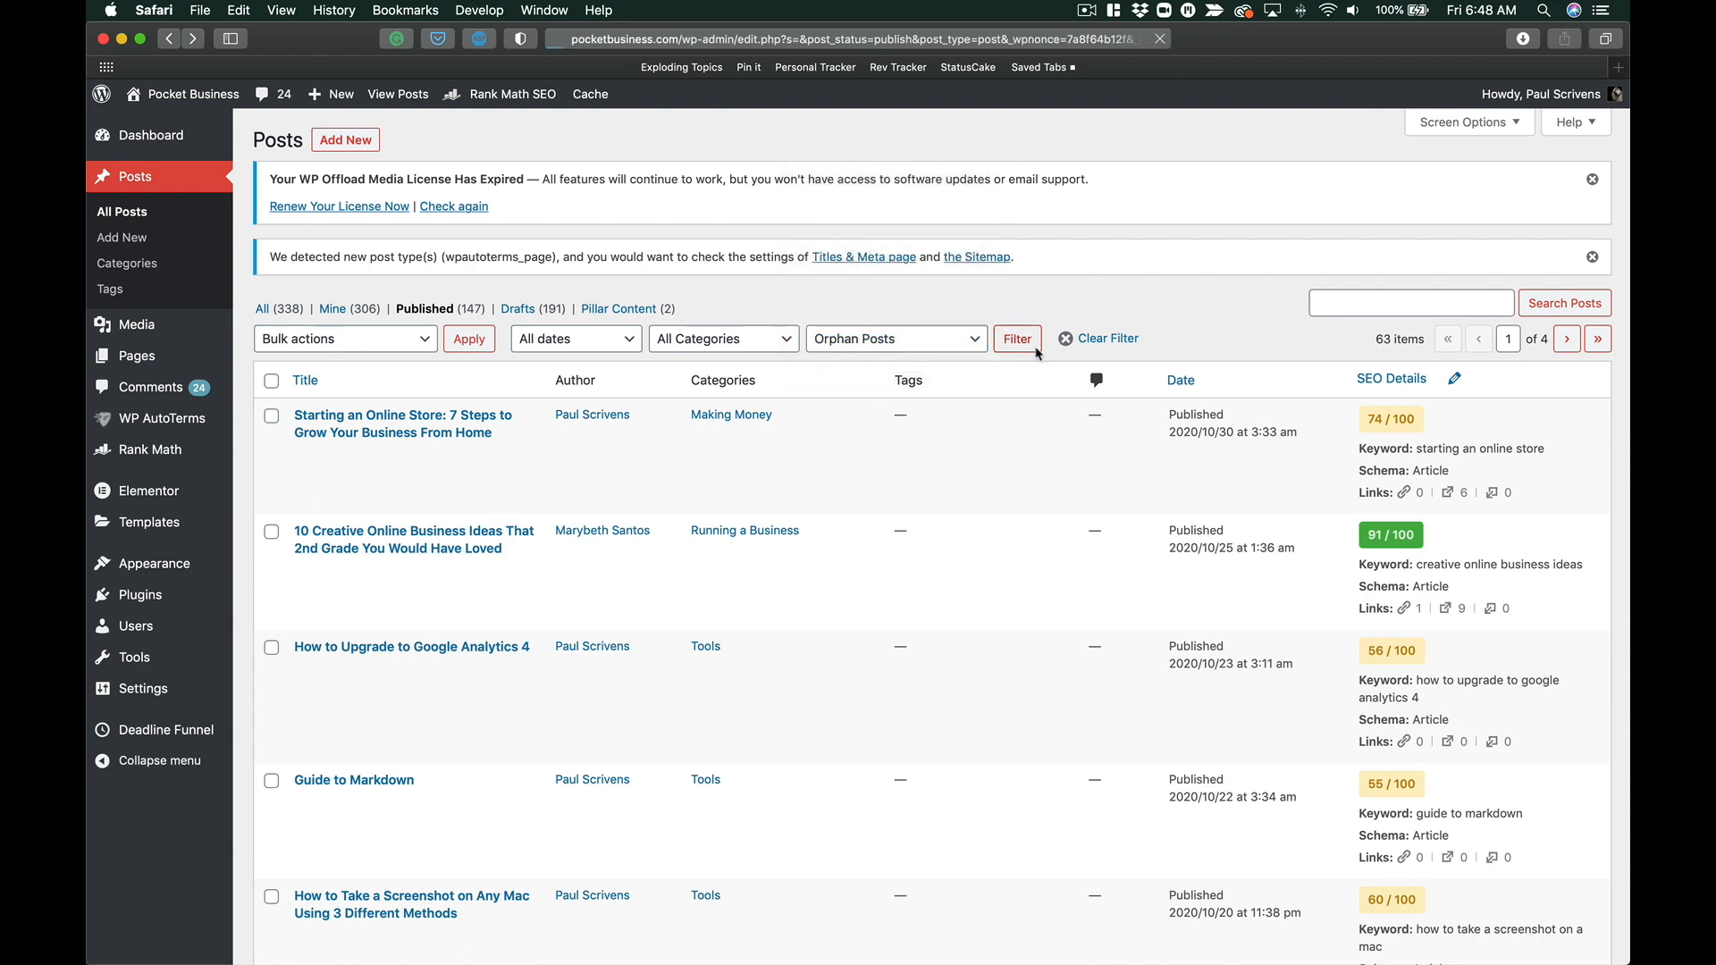
pyautogui.click(1017, 338)
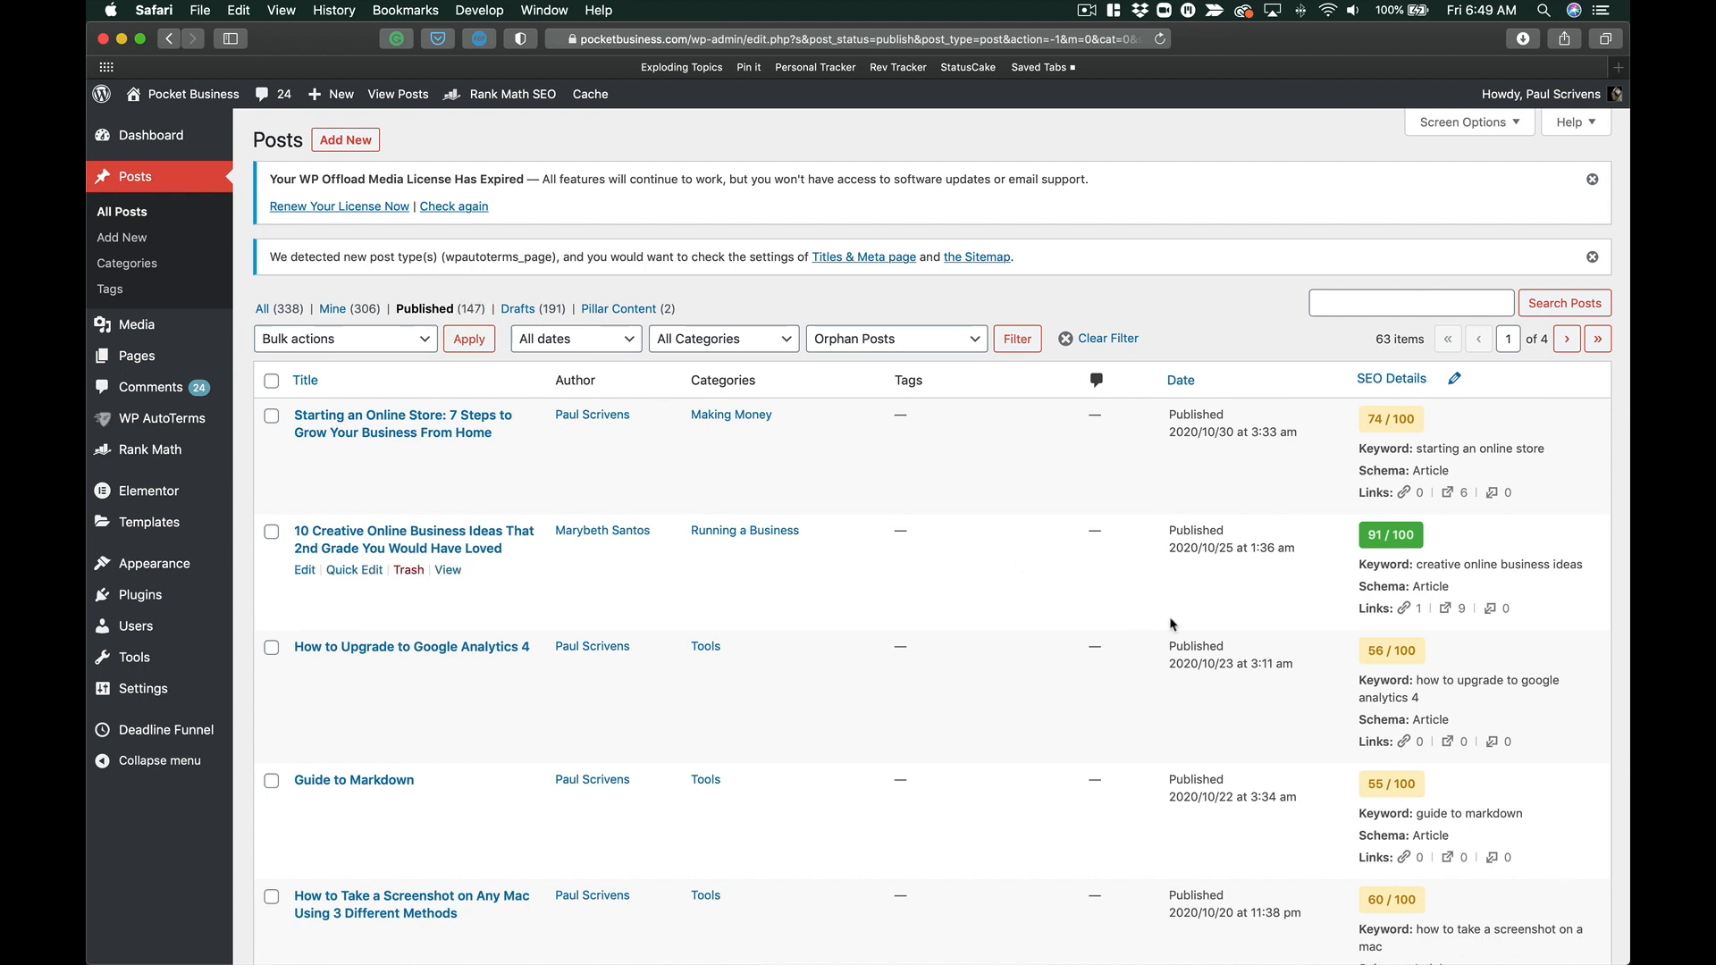
pyautogui.scroll(-3)
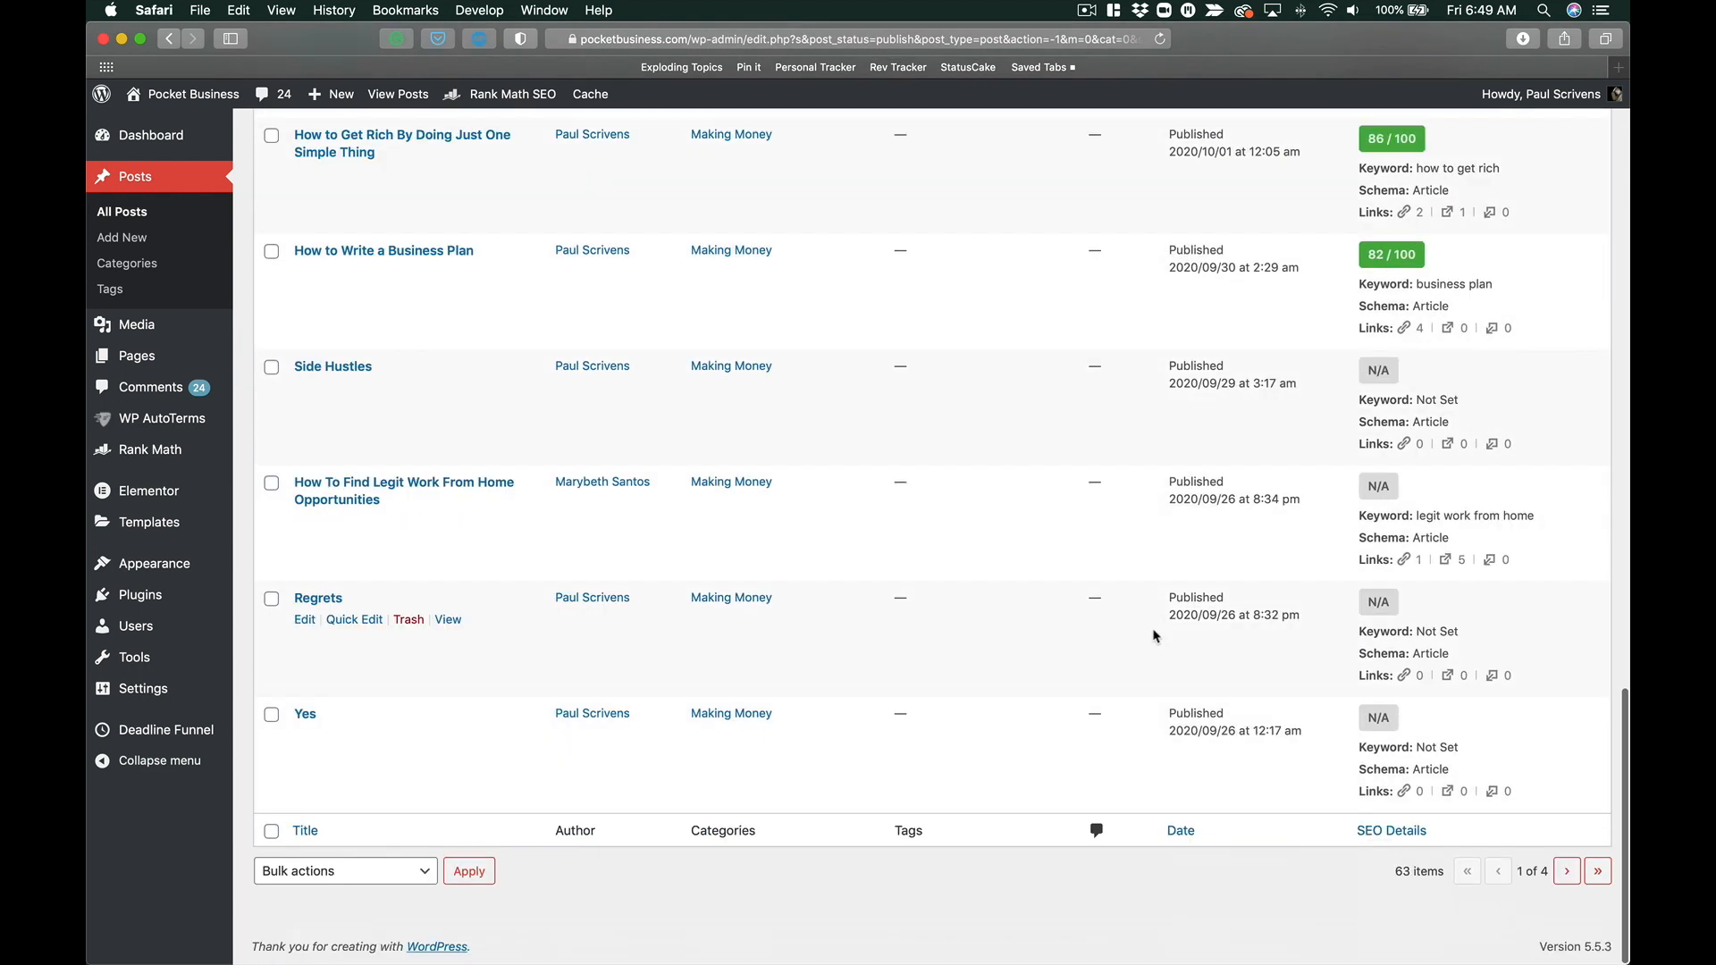
pyautogui.scroll(-3)
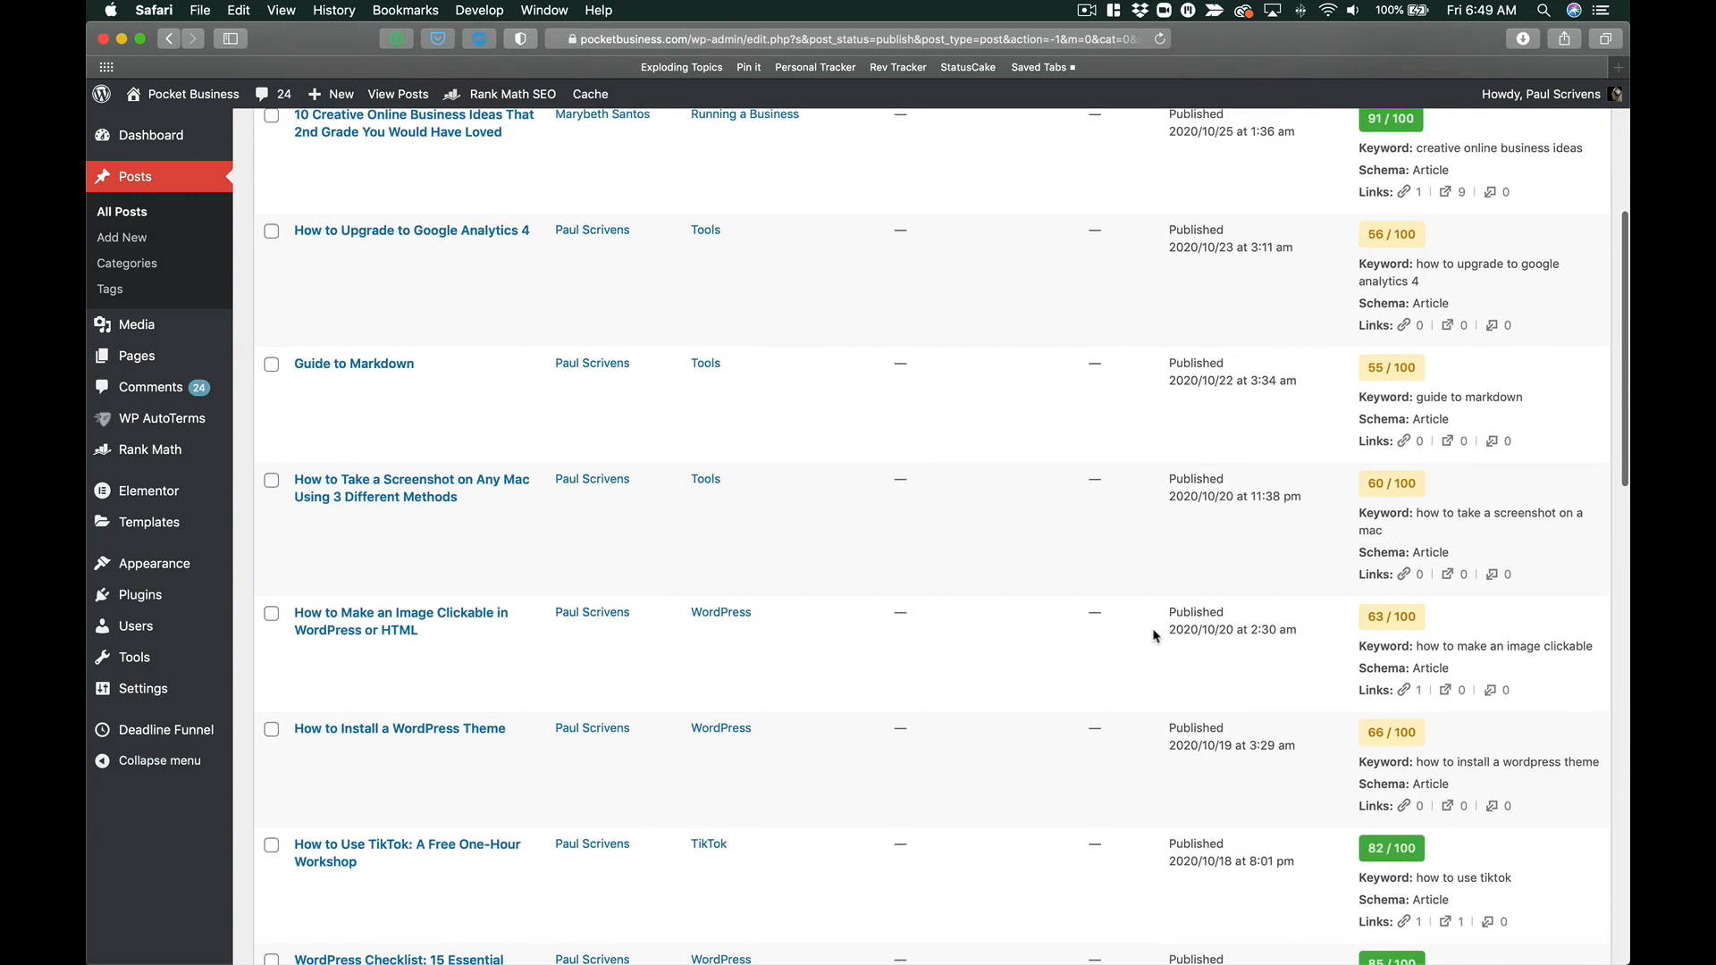
pyautogui.scroll(3)
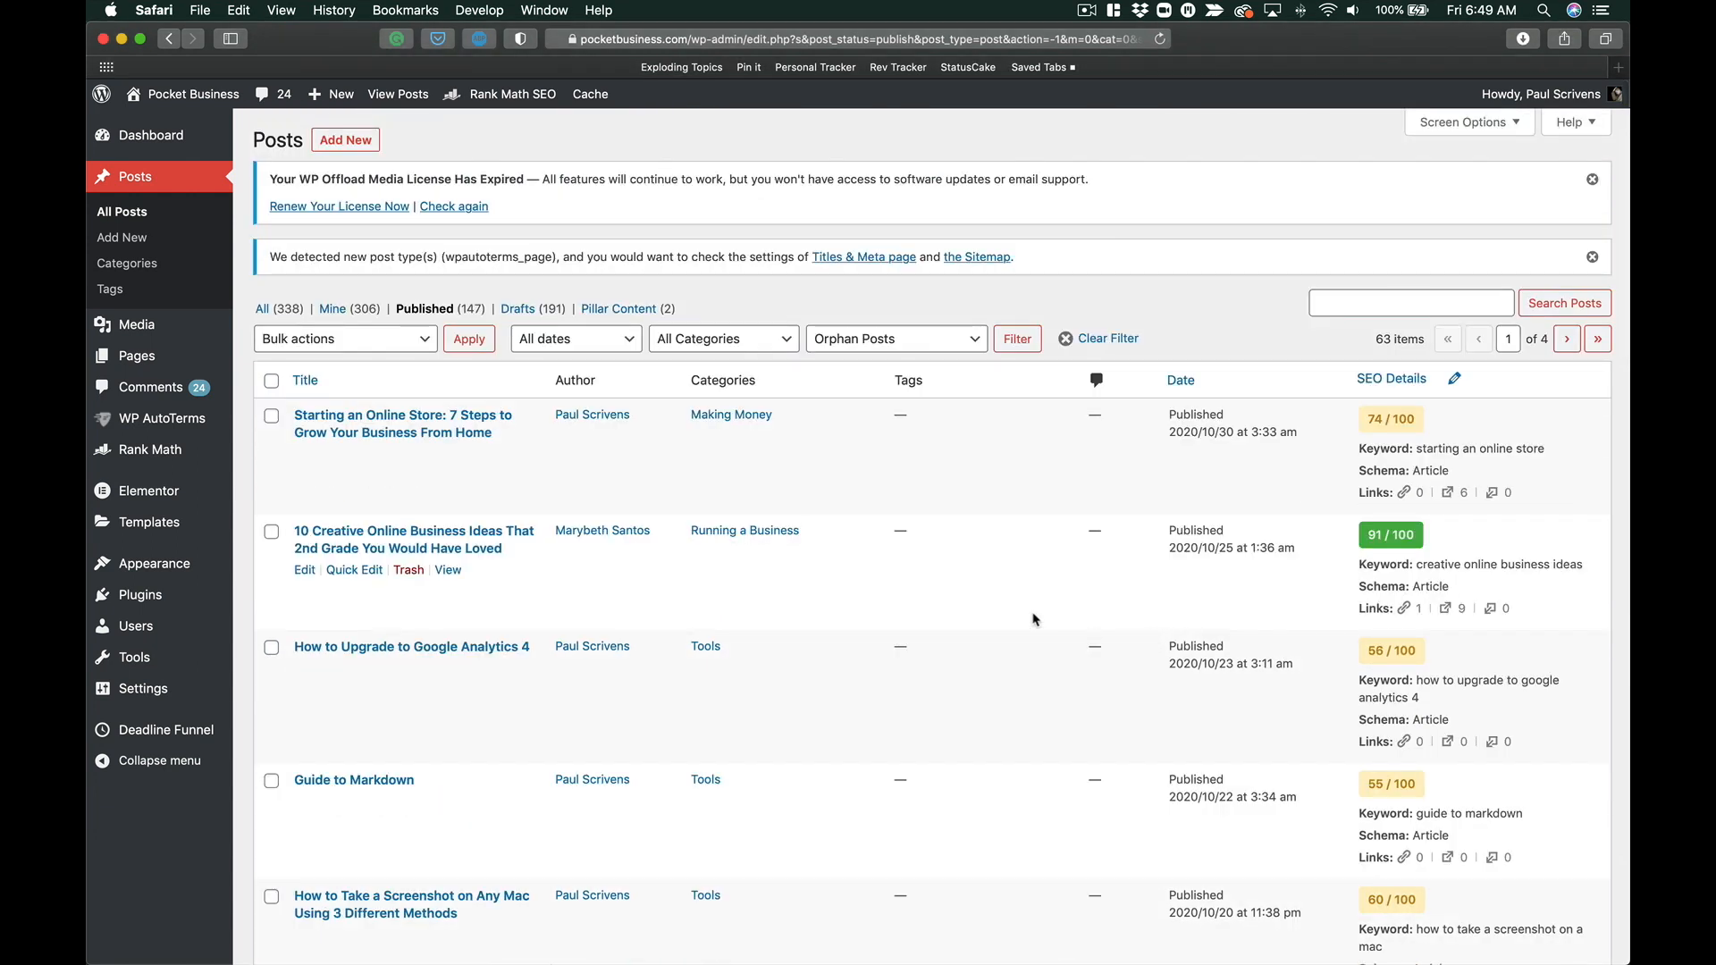